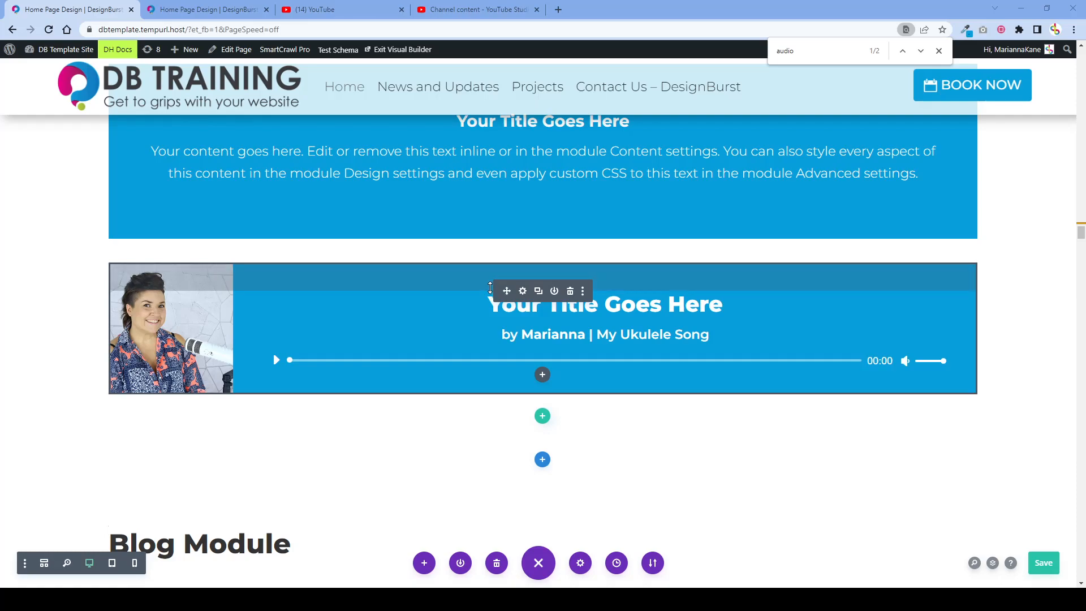
mouse_move(526, 290)
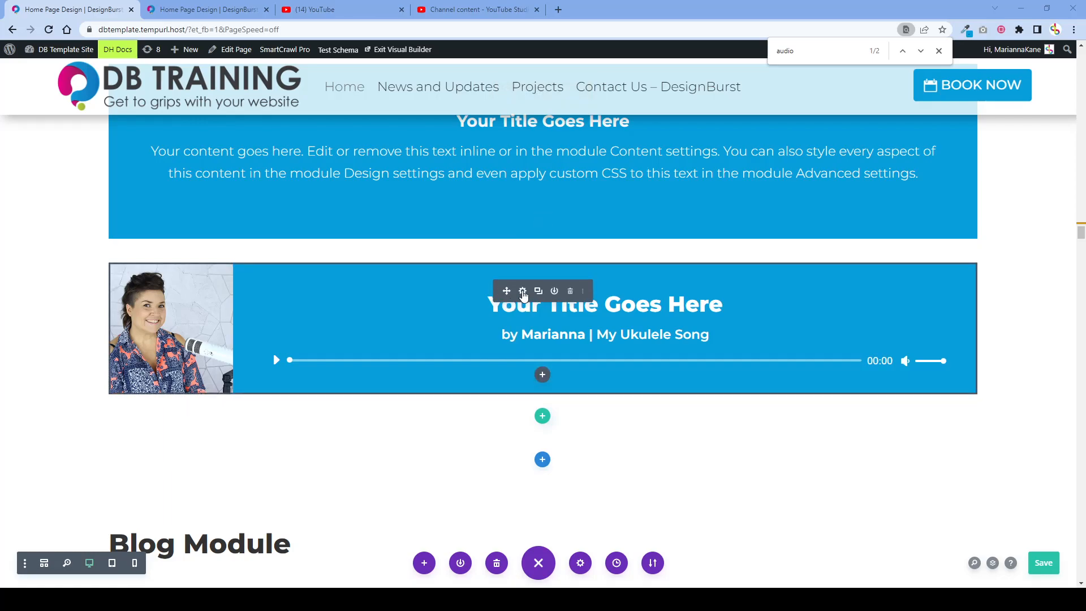
mouse_move(530, 307)
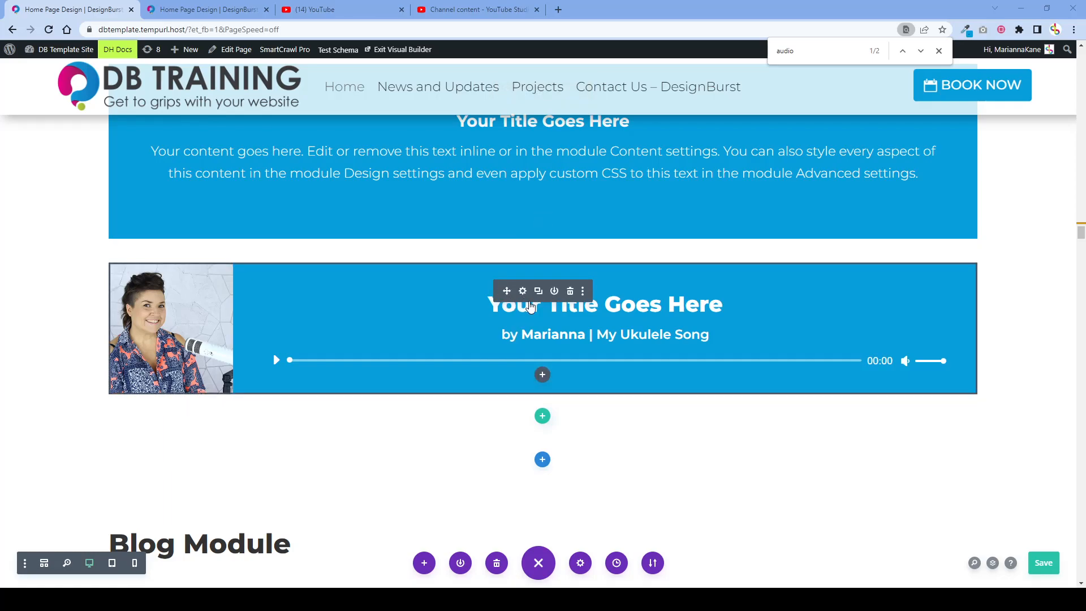
mouse_move(548, 346)
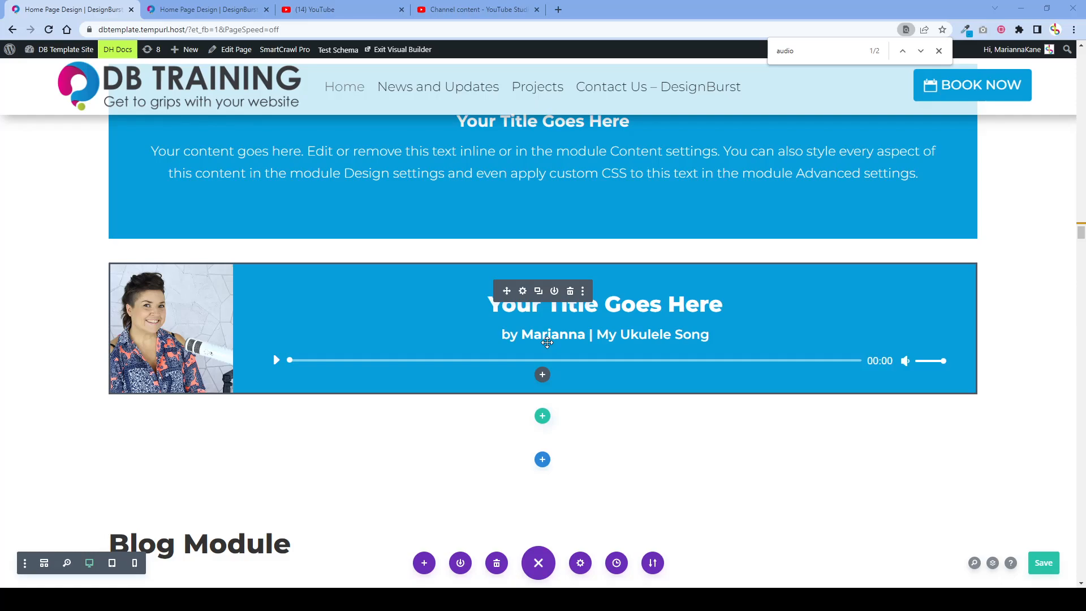
mouse_move(509, 359)
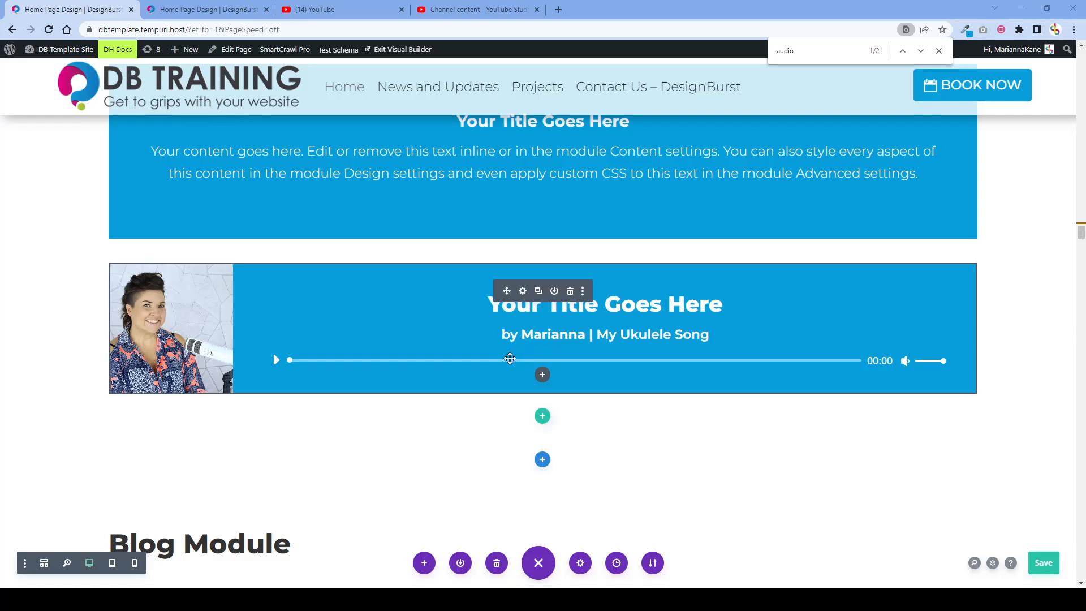
mouse_move(497, 339)
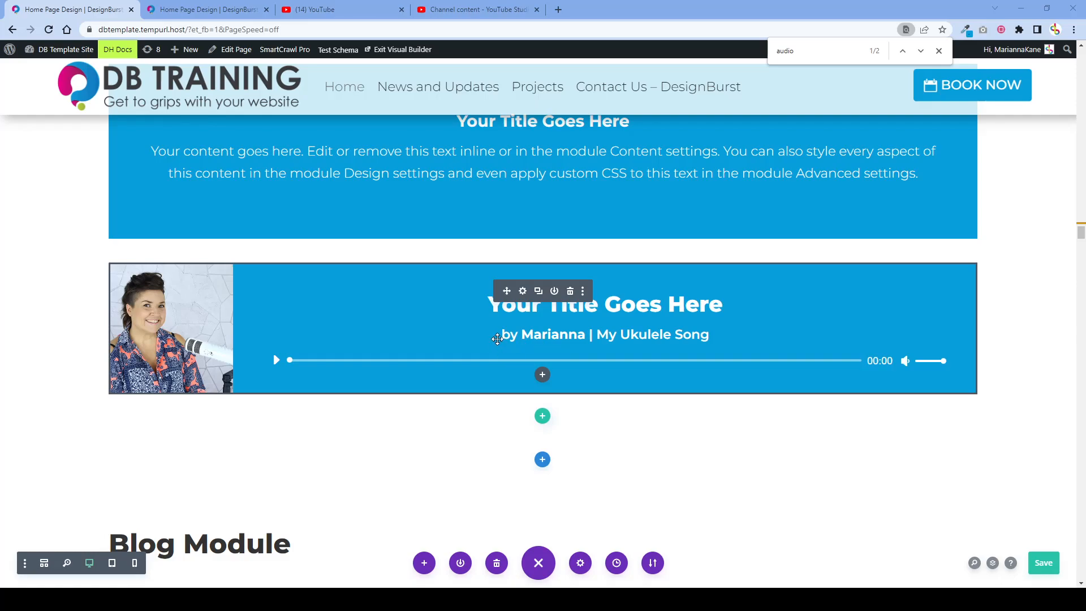
mouse_move(451, 328)
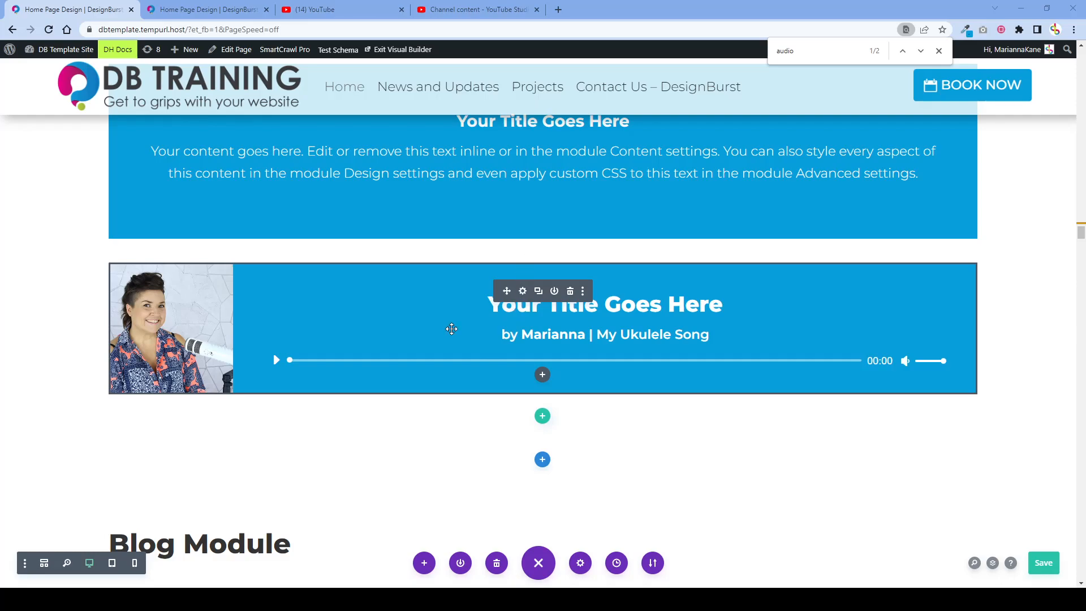
mouse_move(431, 349)
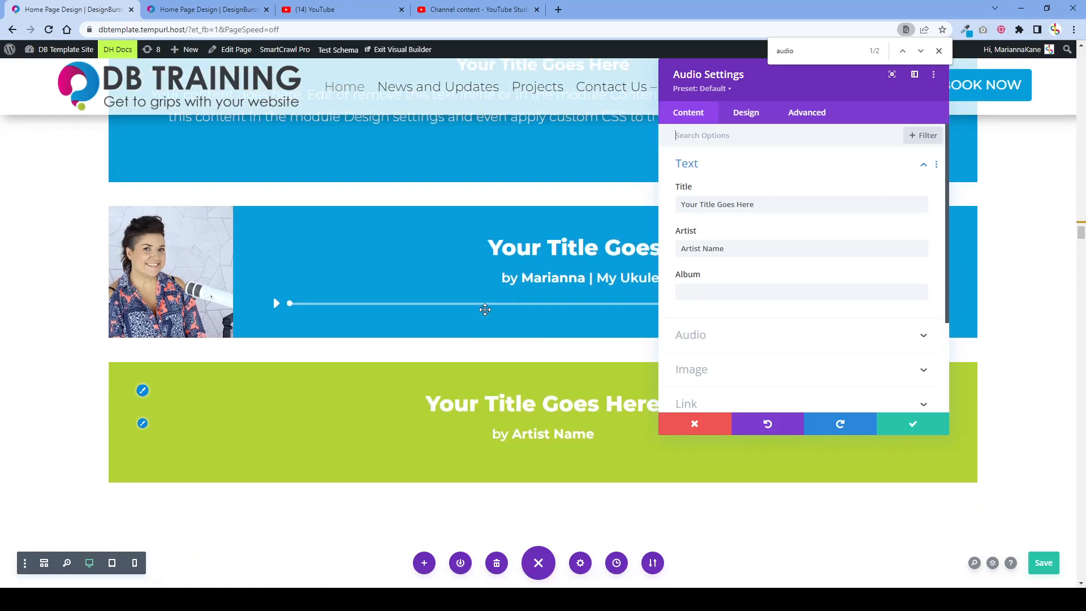
mouse_move(641, 404)
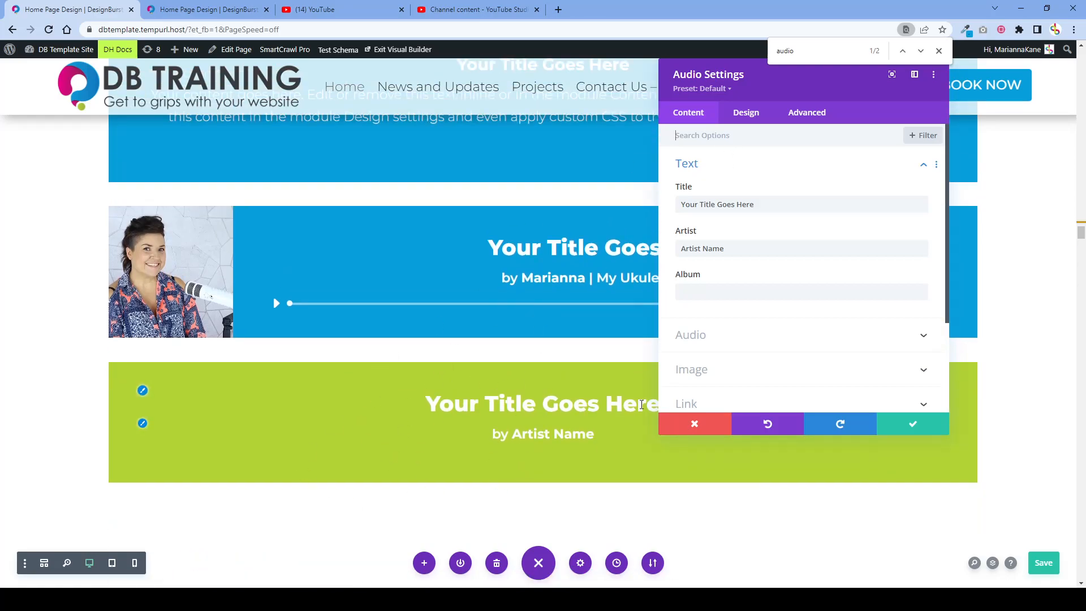
mouse_move(758, 219)
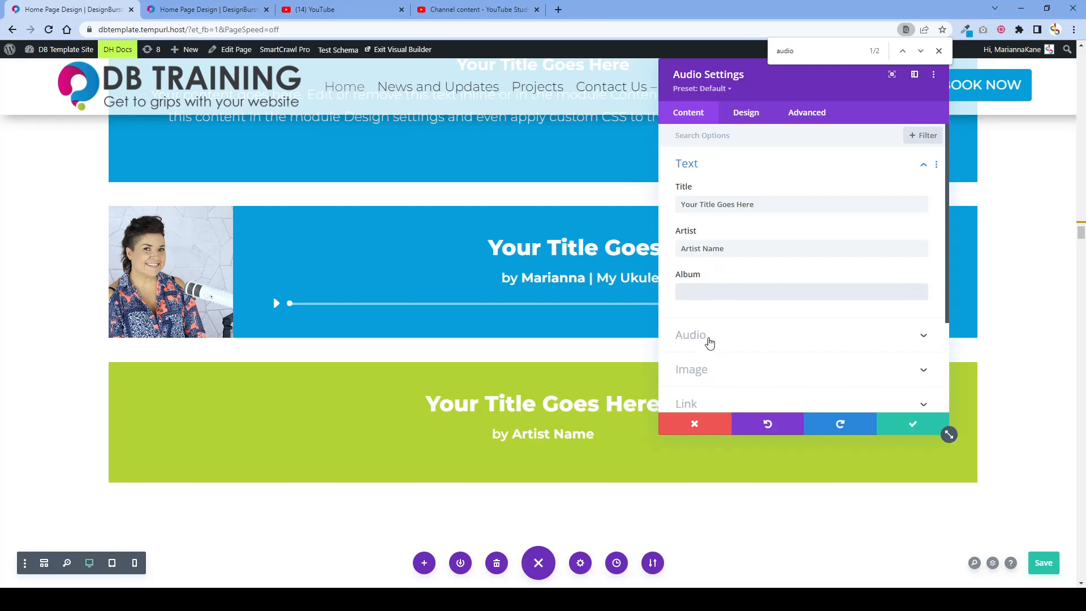
Insert a new Audio module below the existing one and open its Content settings
left_click(801, 291)
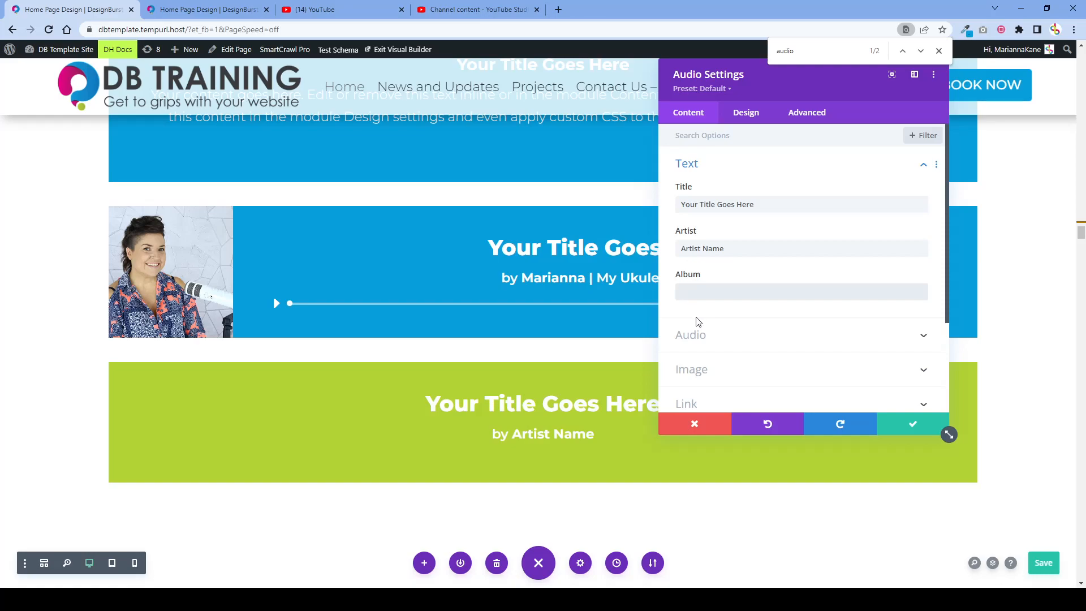
mouse_move(707, 316)
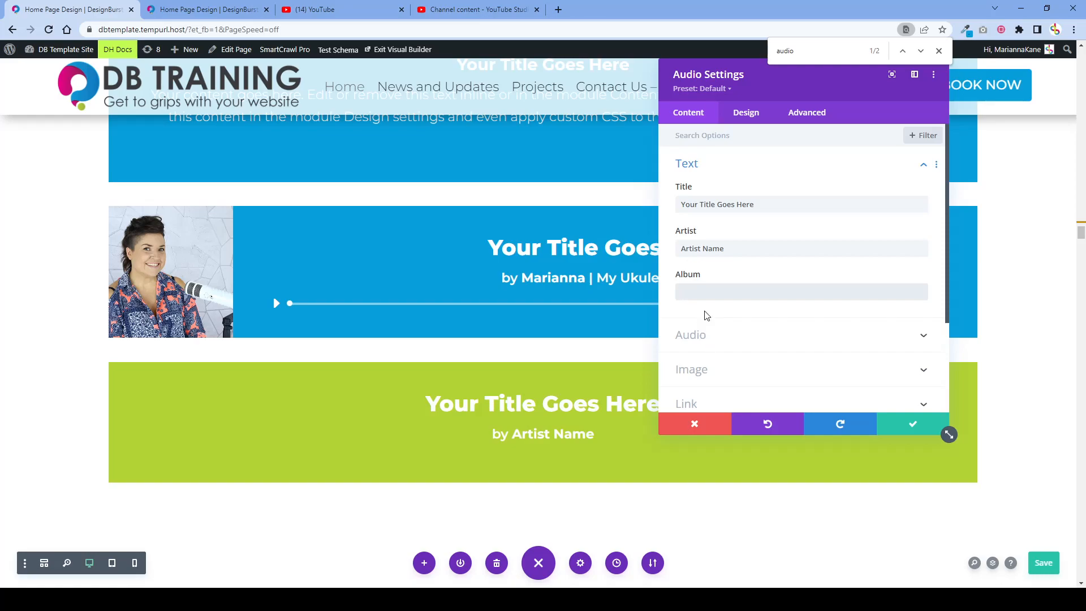
left_click(800, 291)
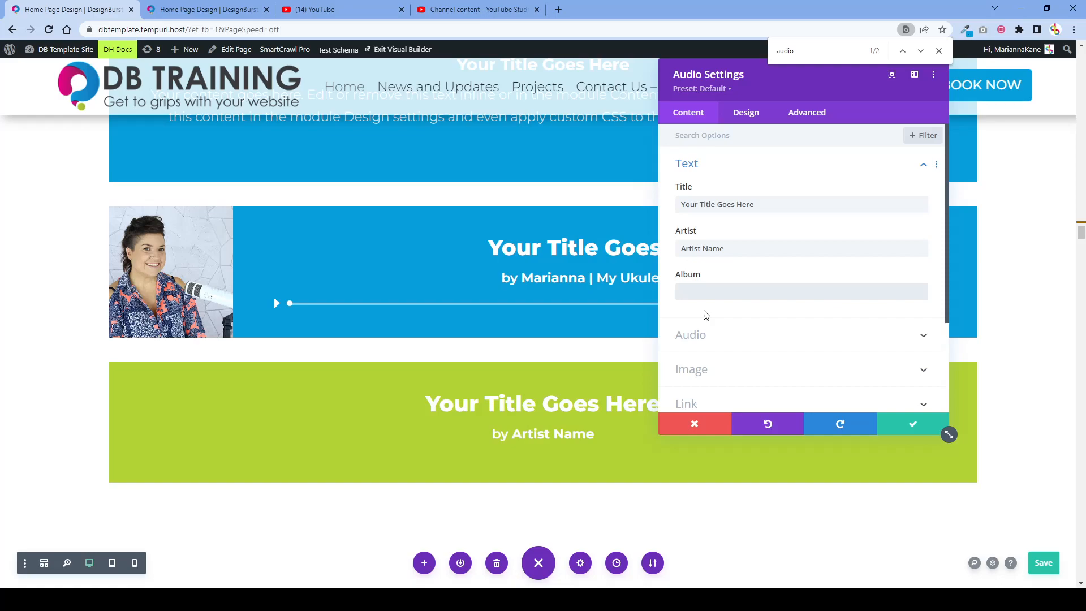
left_click(801, 291)
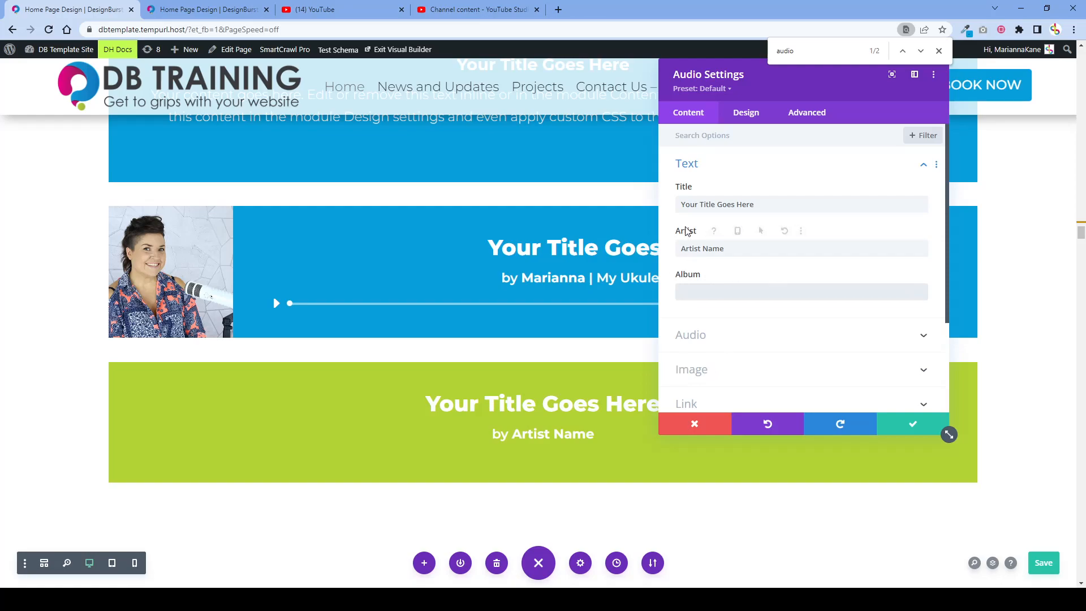
mouse_move(712, 350)
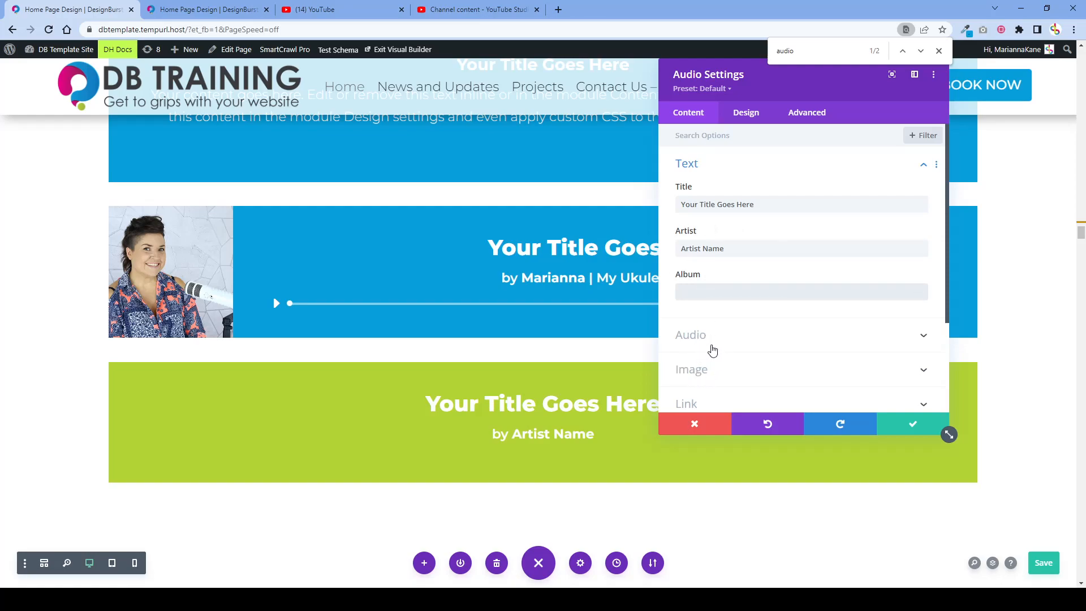
mouse_move(708, 340)
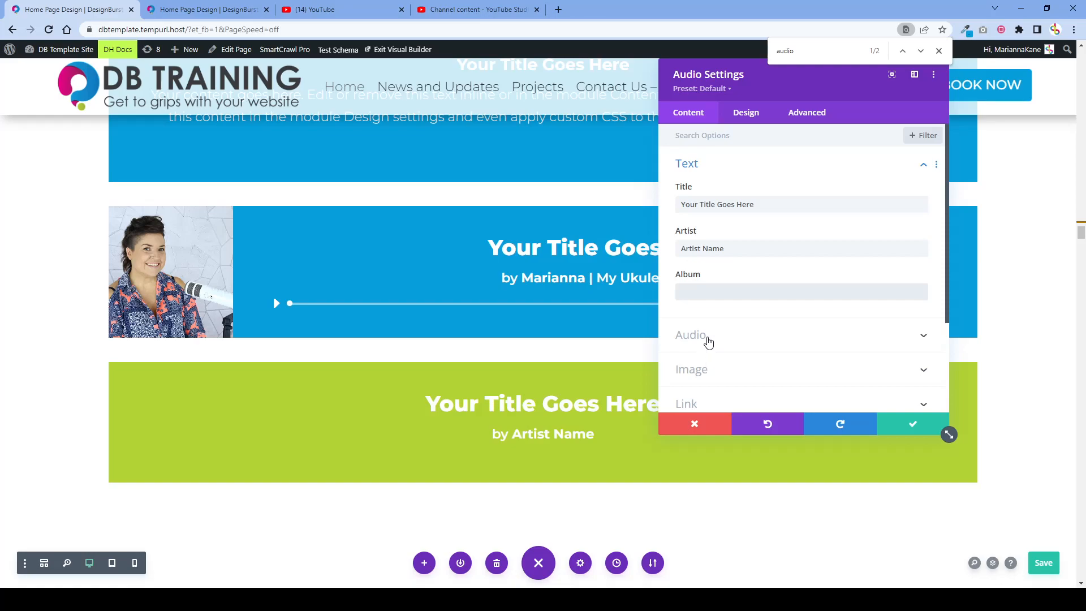
mouse_move(728, 343)
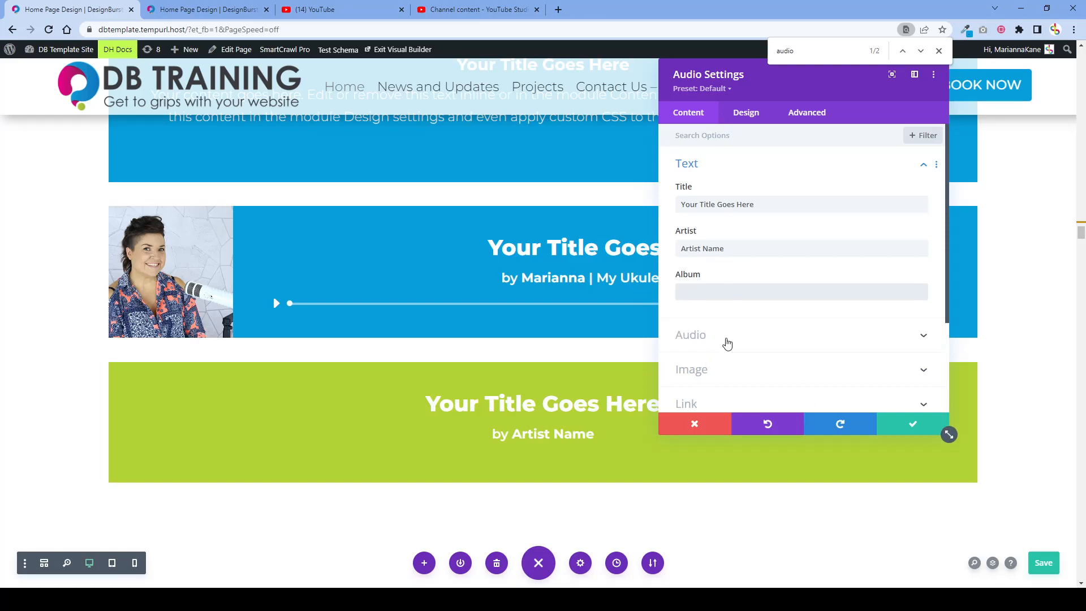
Open the audio file chooser, browse Upload and Media Library, then close it without a file
left_click(691, 336)
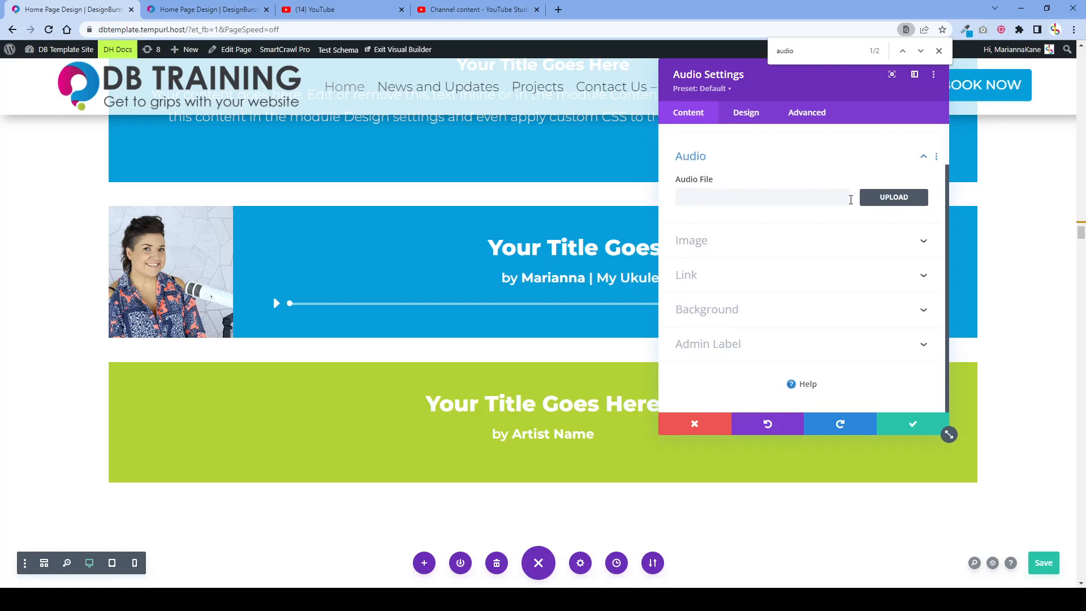
left_click(893, 196)
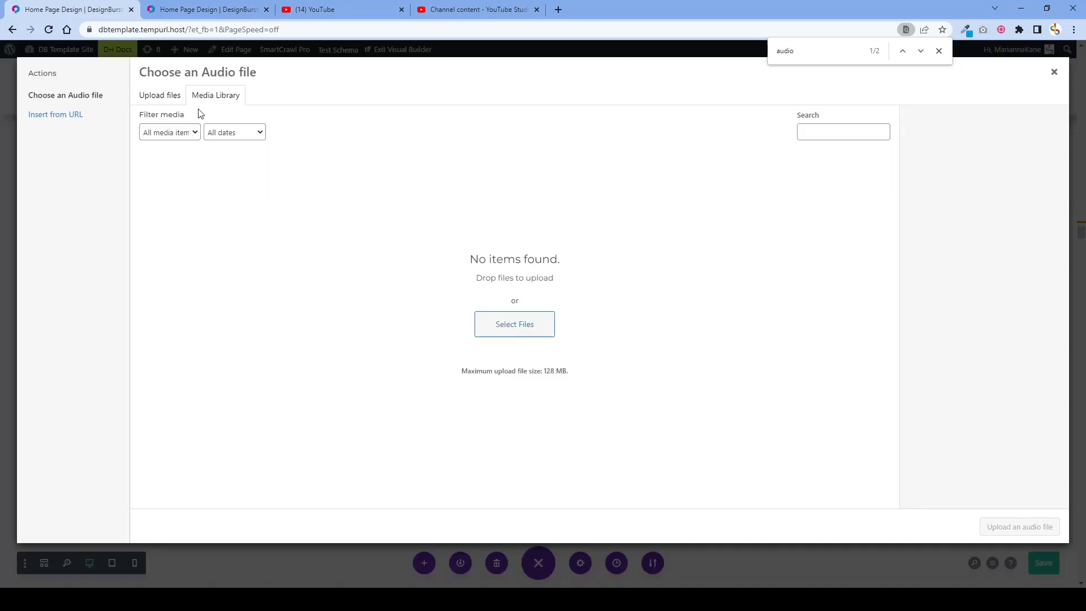
mouse_move(160, 95)
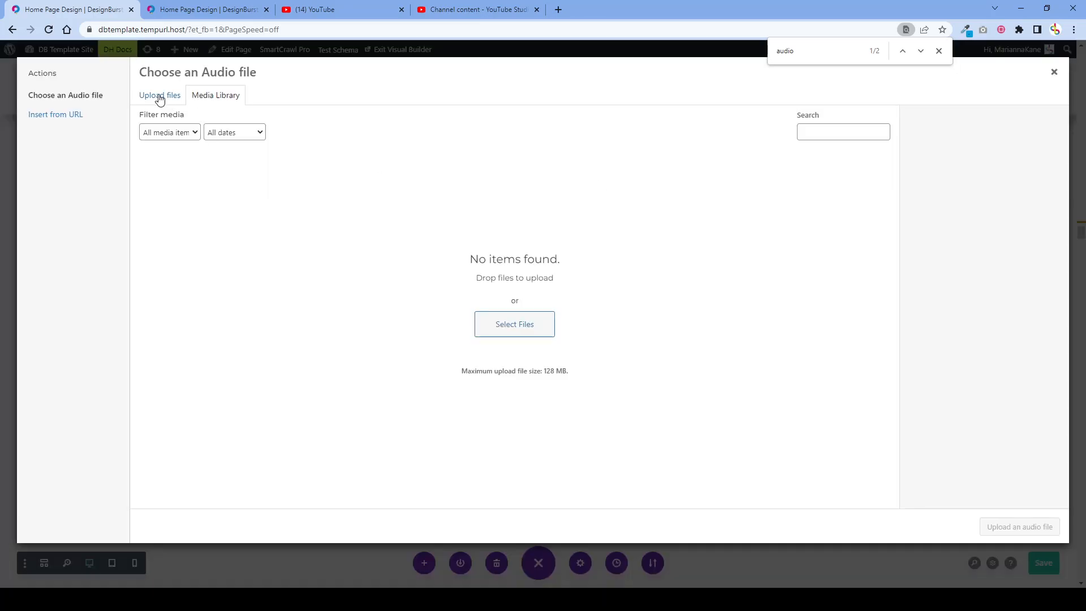
left_click(159, 95)
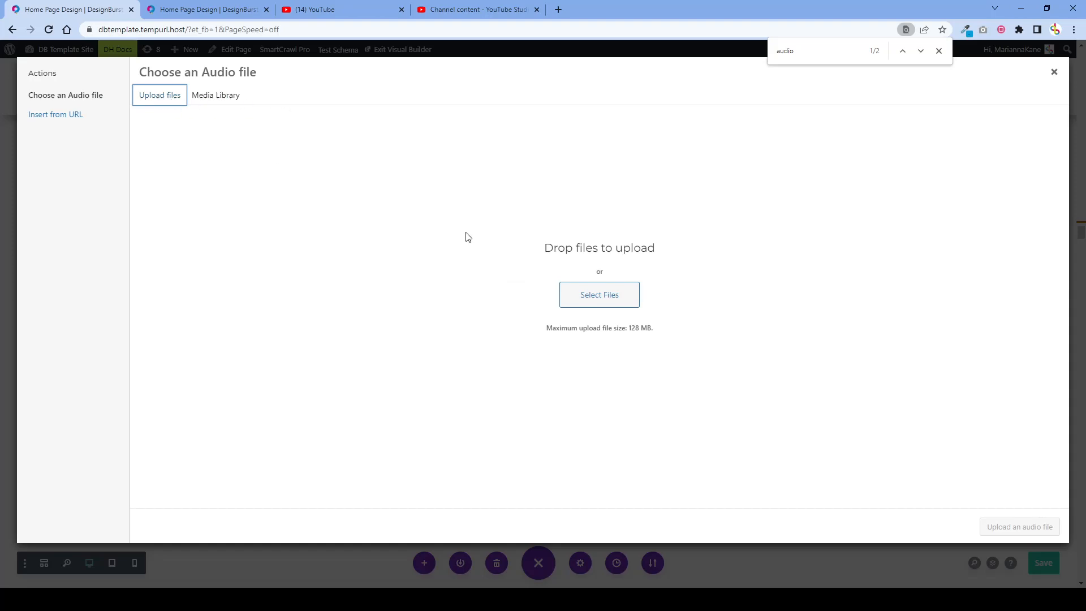
mouse_move(599, 294)
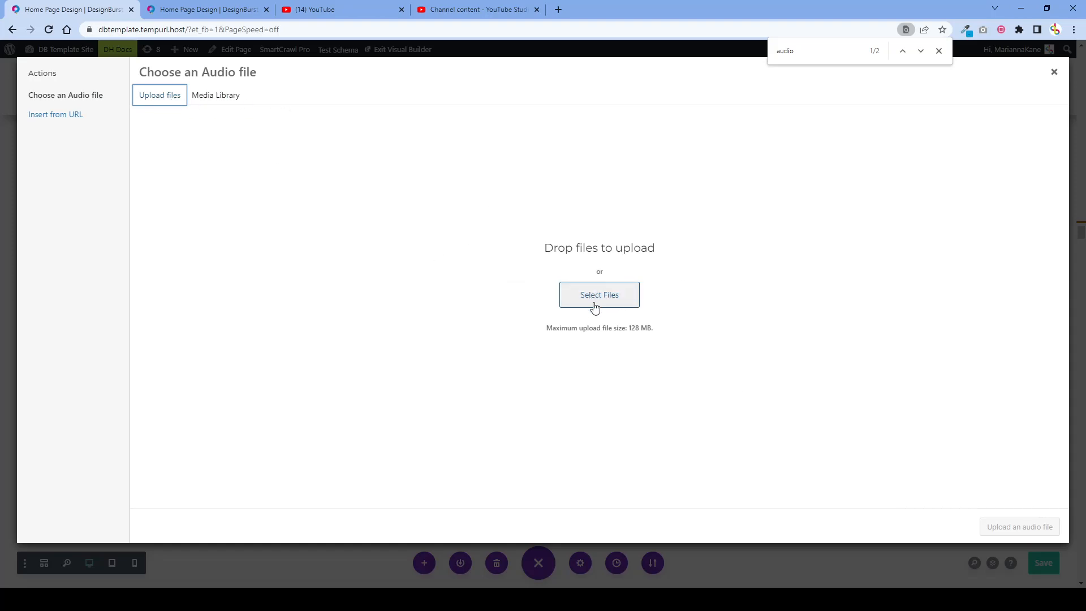
mouse_move(599, 305)
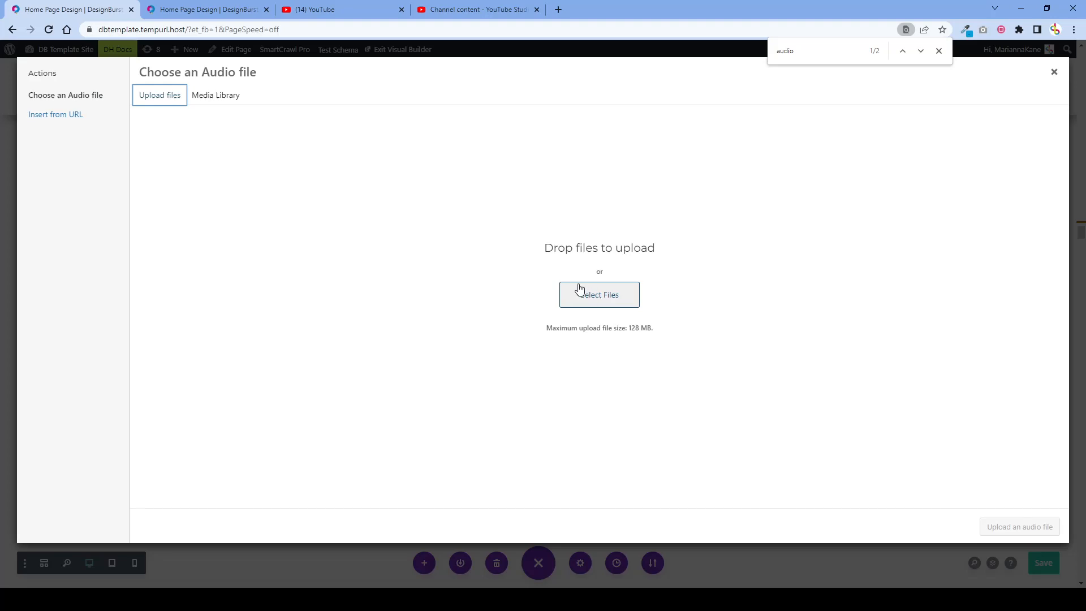
mouse_move(290, 111)
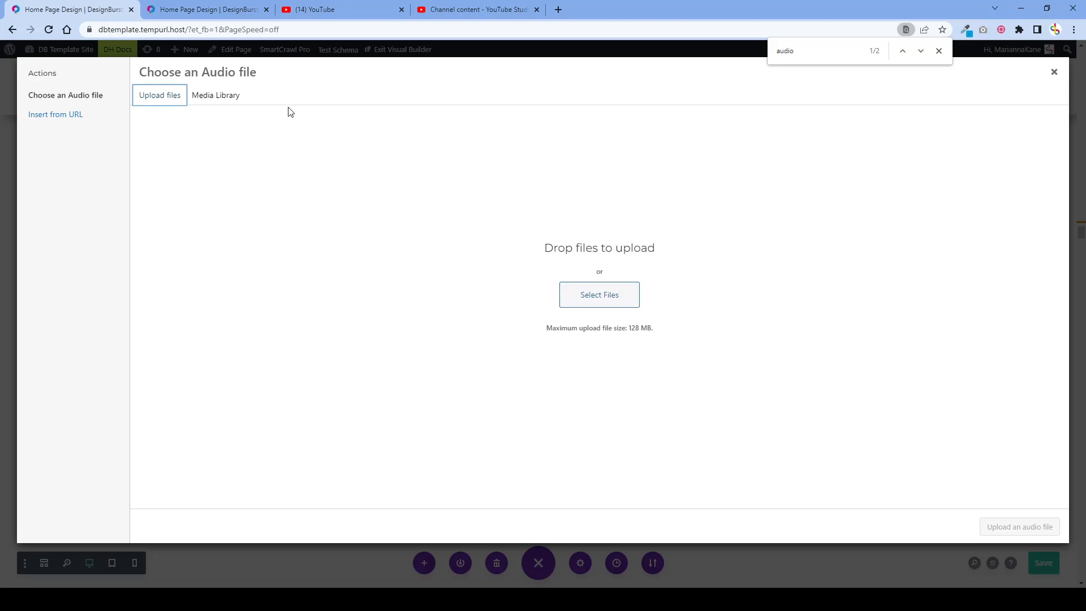
left_click(216, 95)
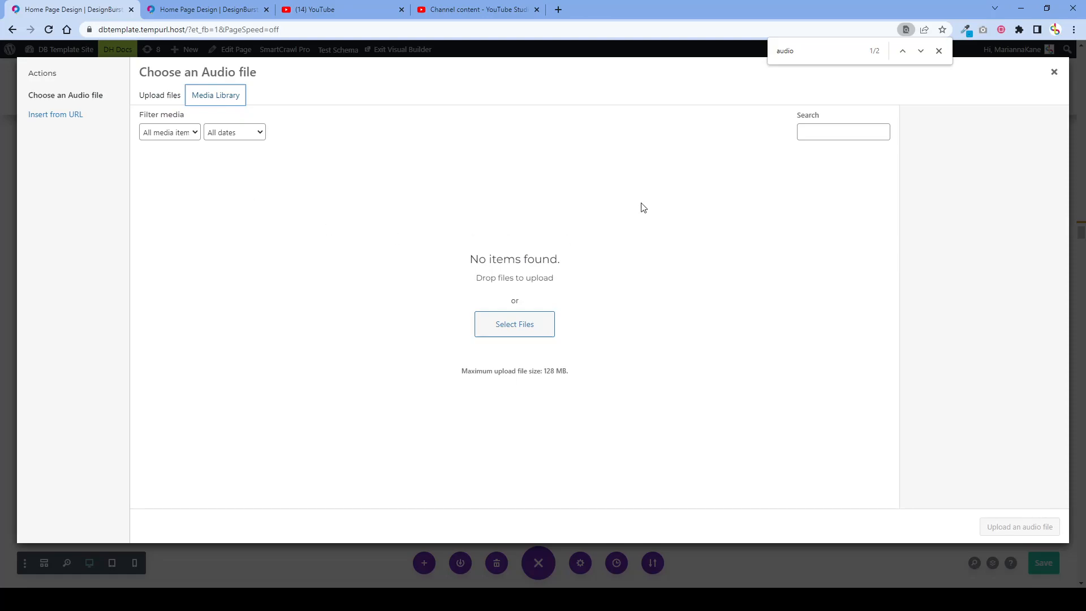
mouse_move(1055, 73)
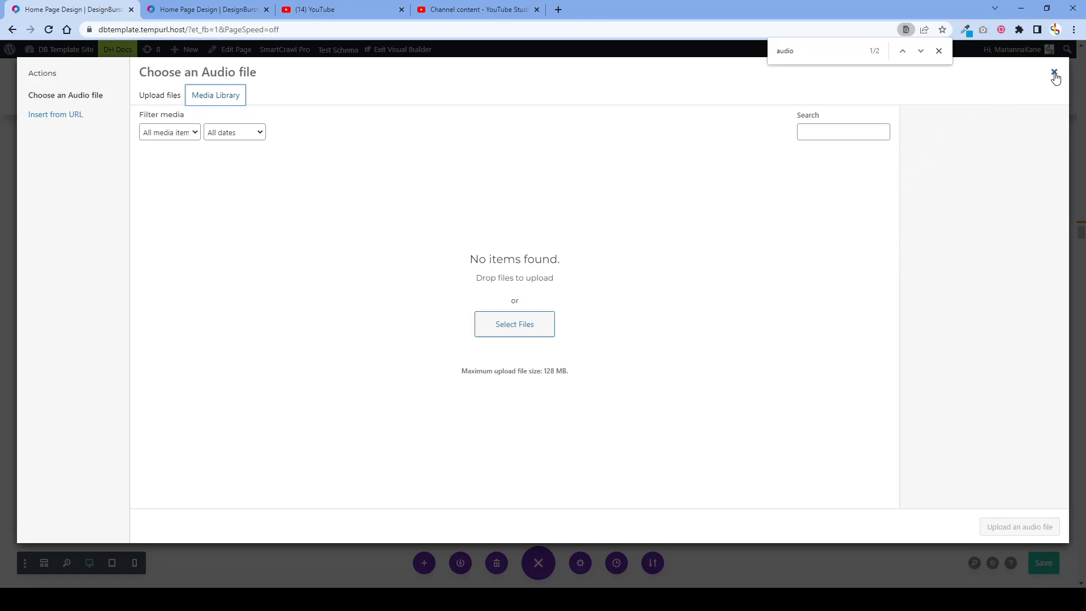
left_click(1054, 75)
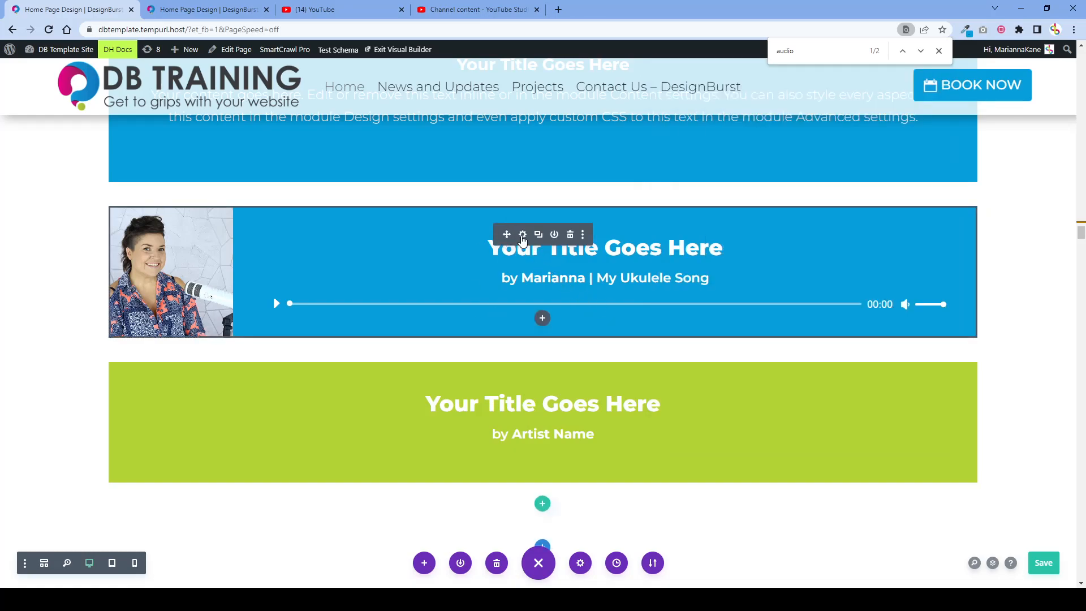
Open the blue Audio module's settings and expand the Audio and Image toggles
left_click(522, 234)
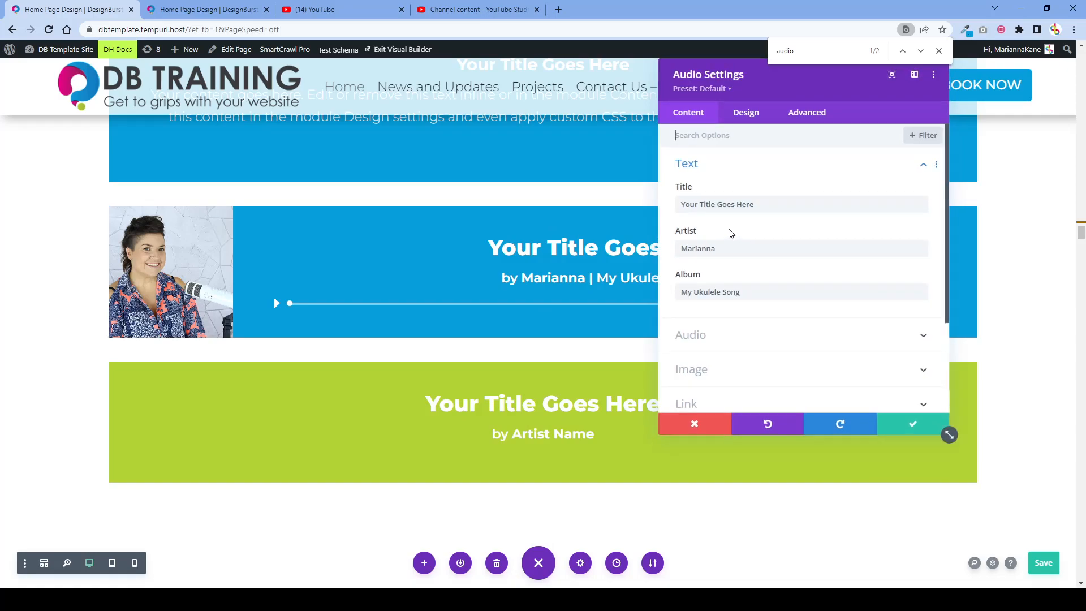
left_click(691, 334)
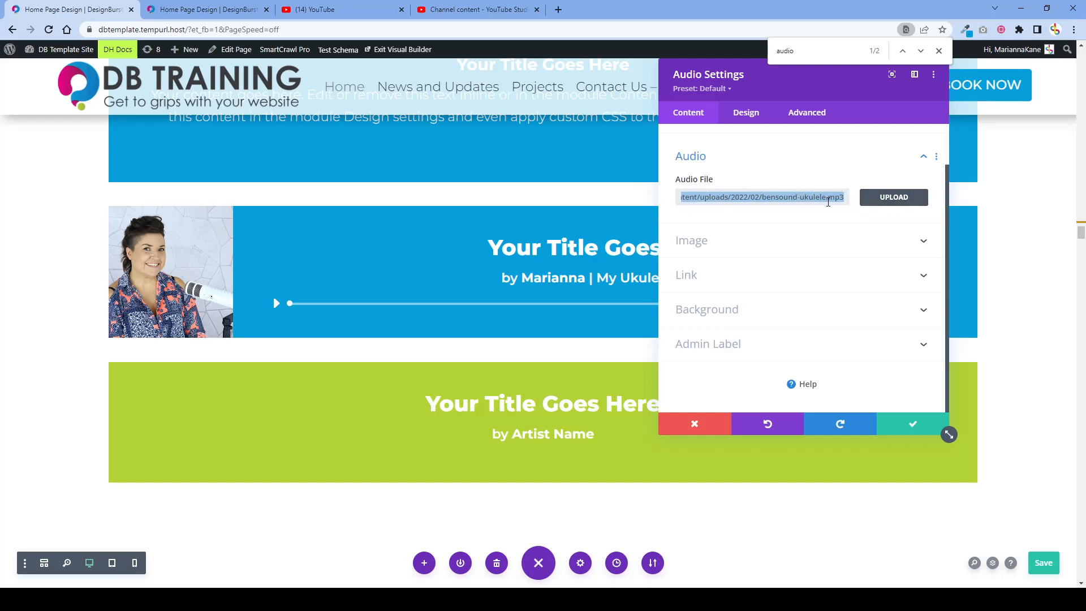
mouse_move(719, 248)
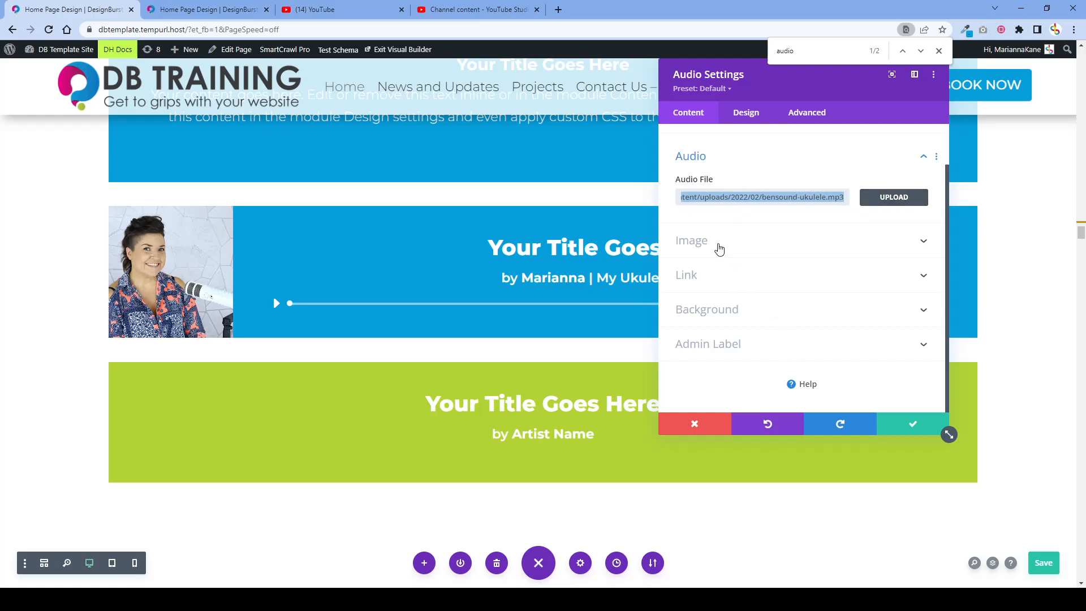
left_click(690, 240)
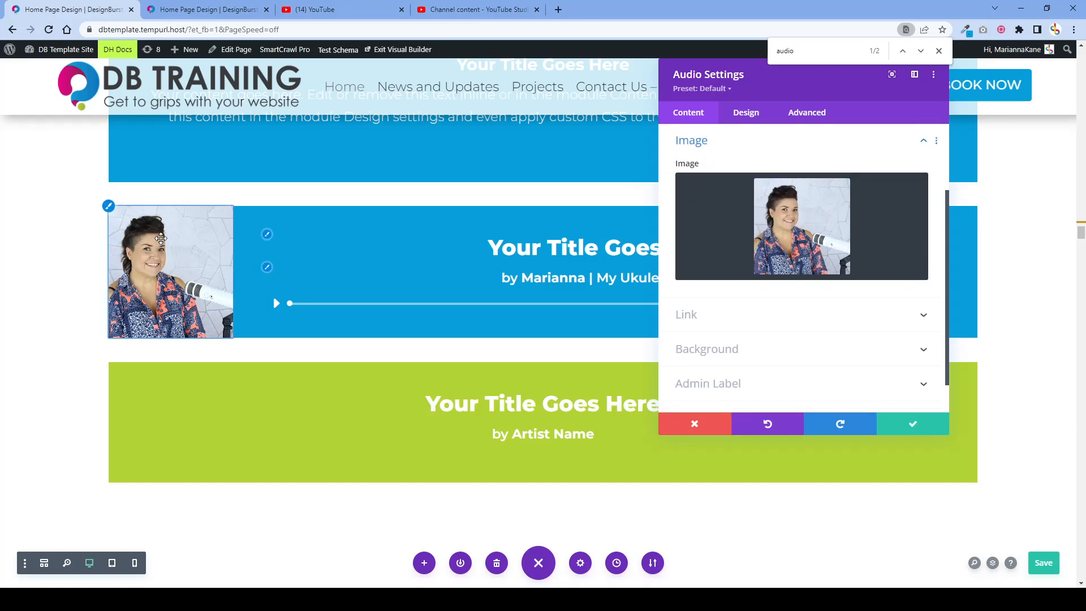
mouse_move(901, 197)
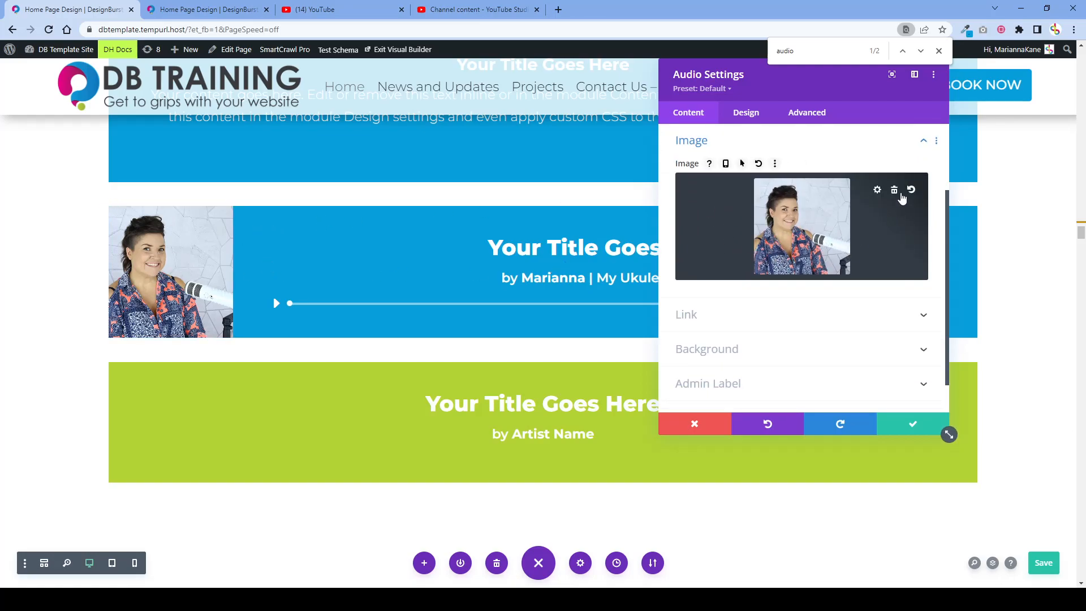
Remove the module image and re-add the portrait photo from the Media Library
left_click(894, 190)
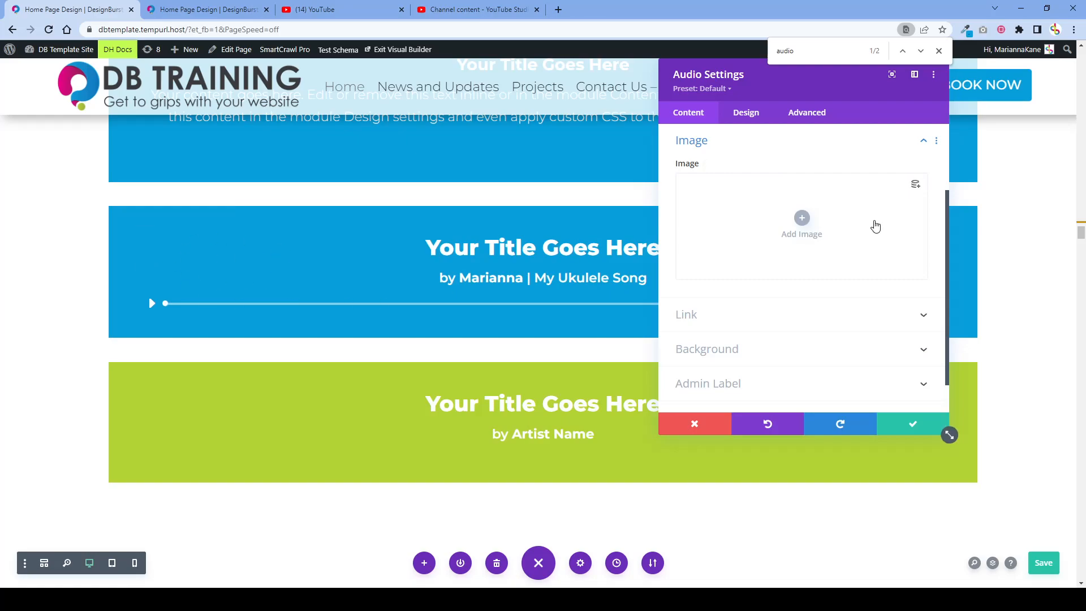
left_click(801, 223)
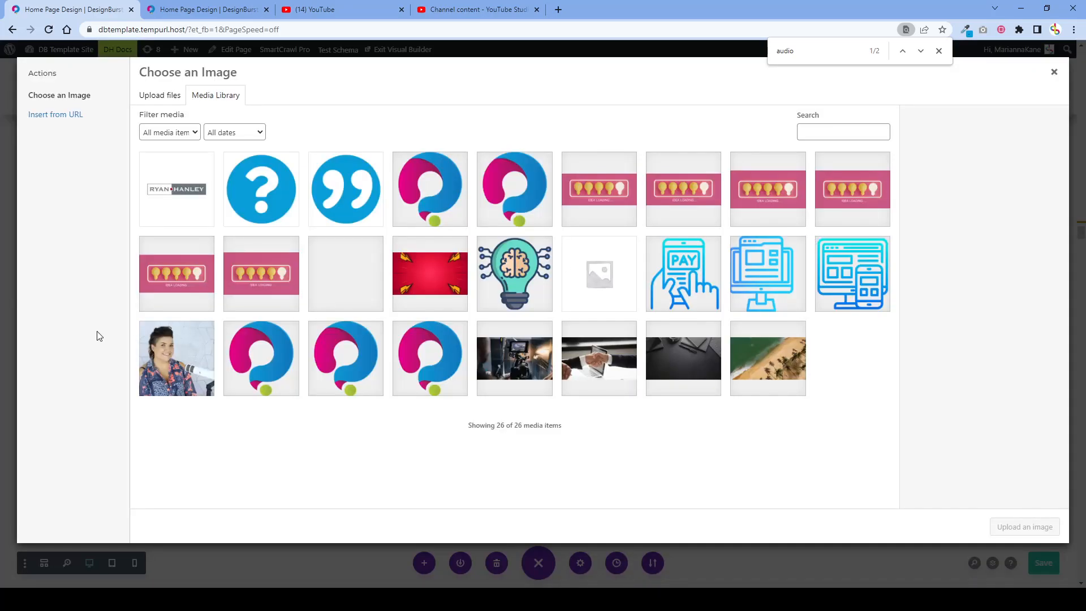
left_click(176, 358)
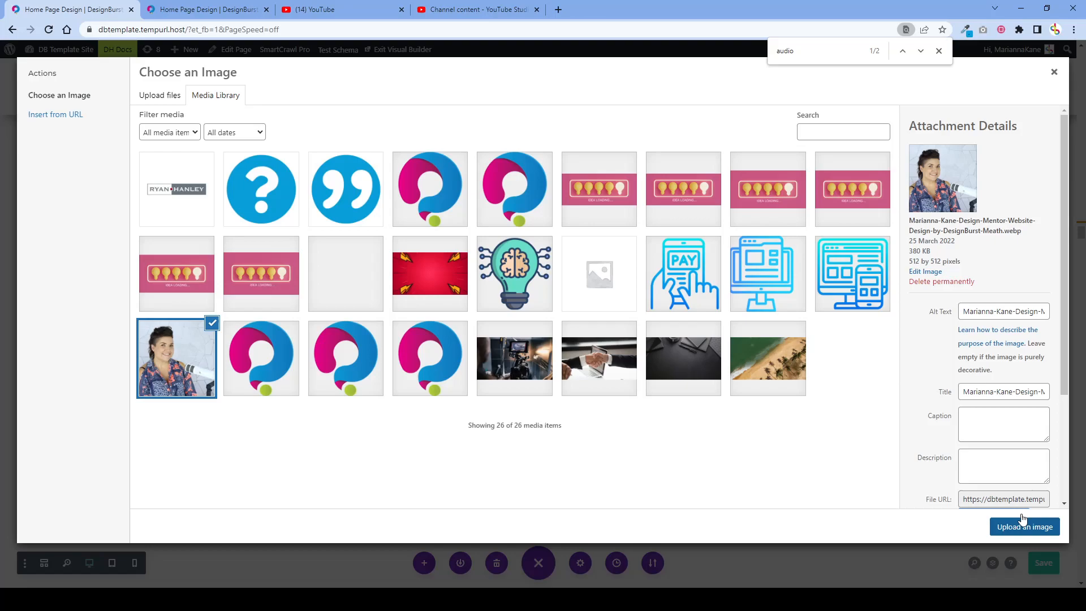
left_click(1024, 527)
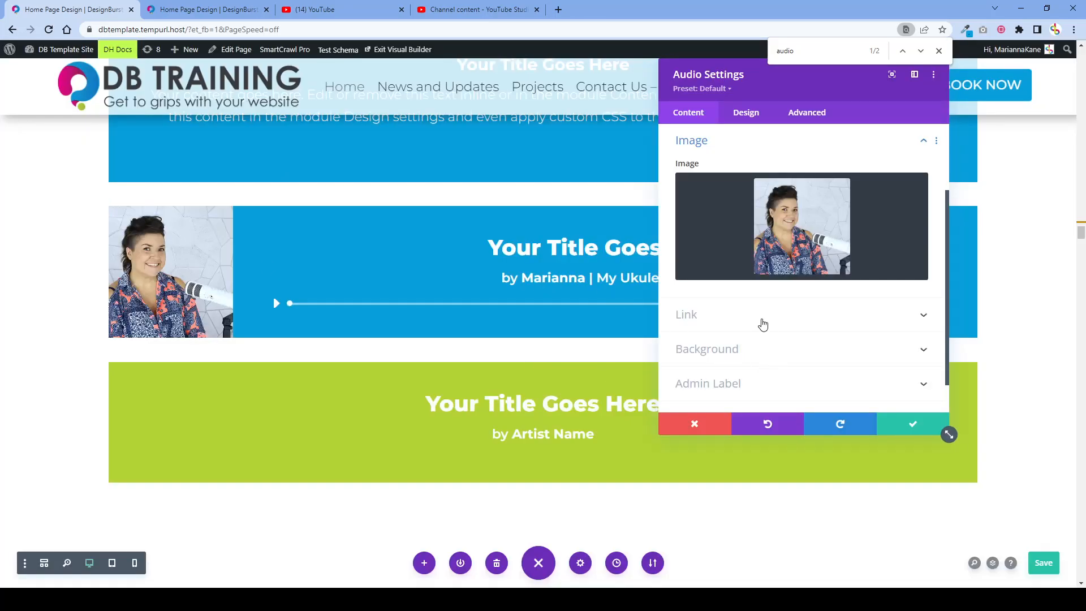
scroll("down", 3)
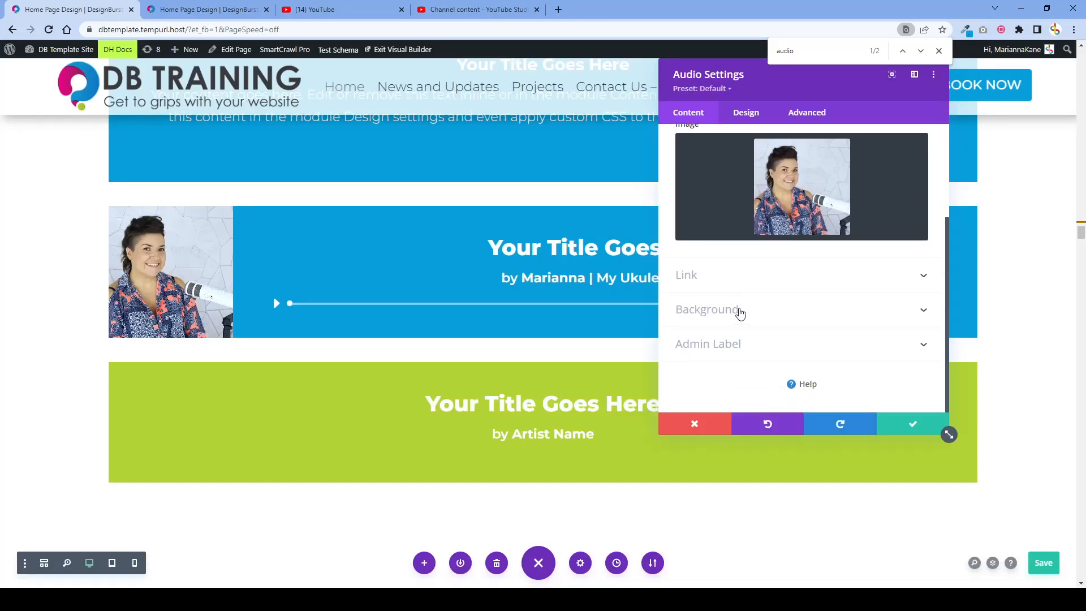
Set the module background to the saved blue #069edb colour
left_click(706, 309)
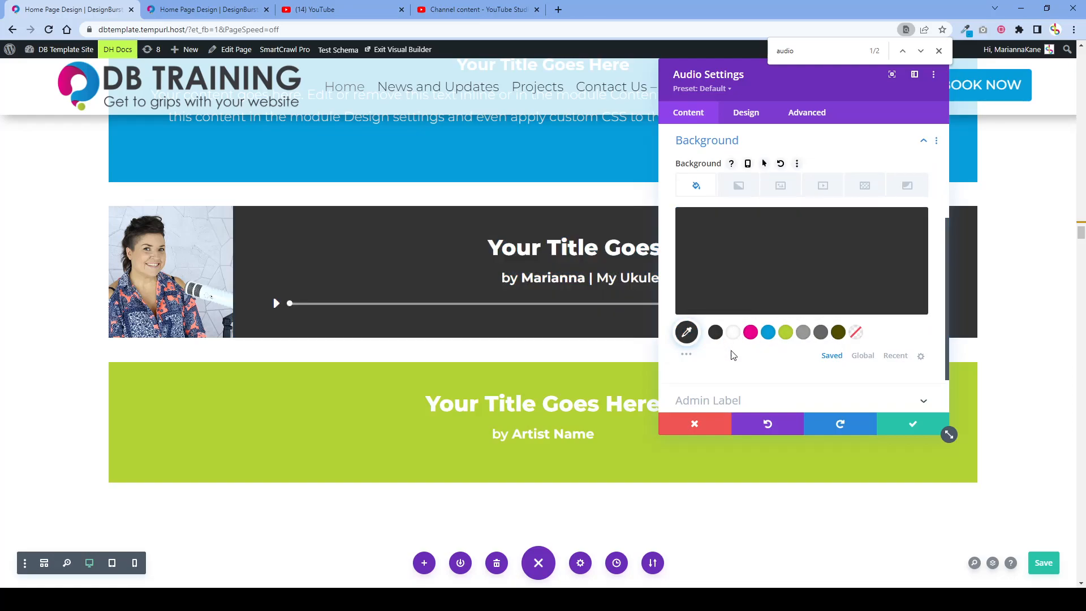
mouse_move(767, 333)
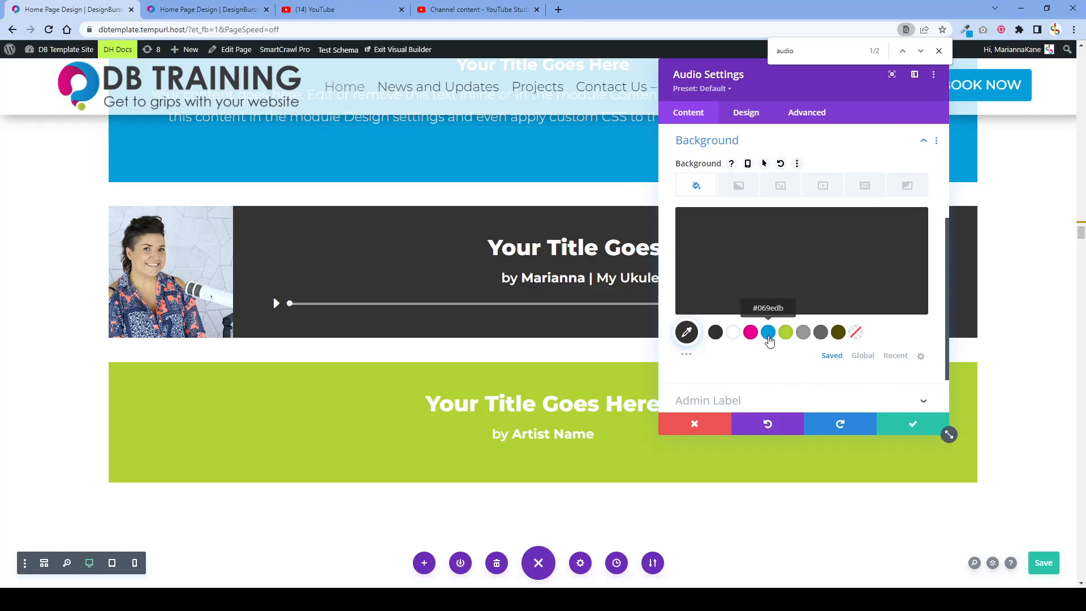
left_click(767, 332)
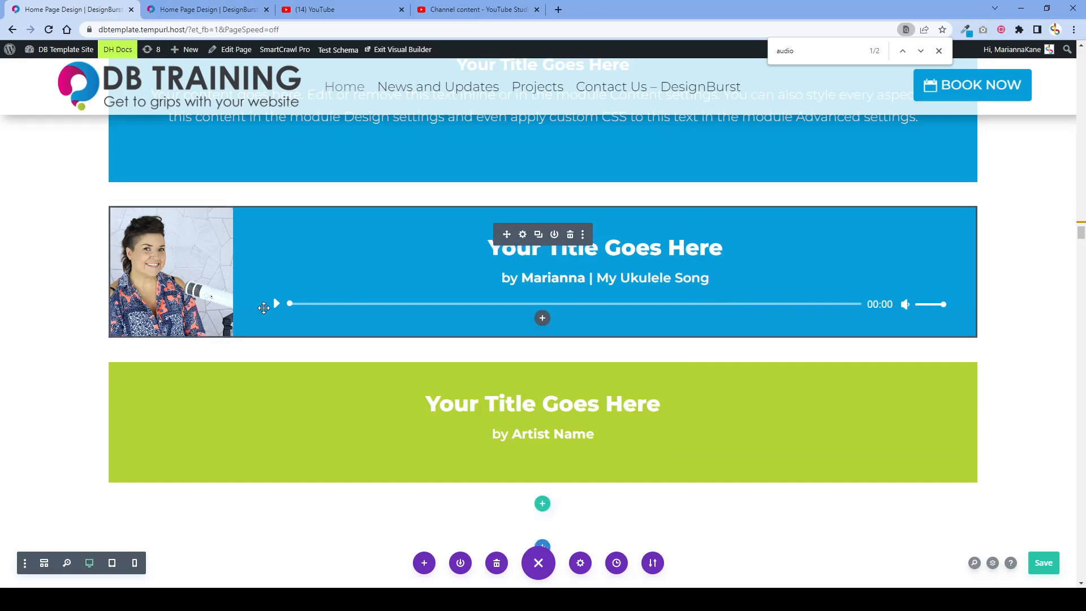
mouse_move(268, 289)
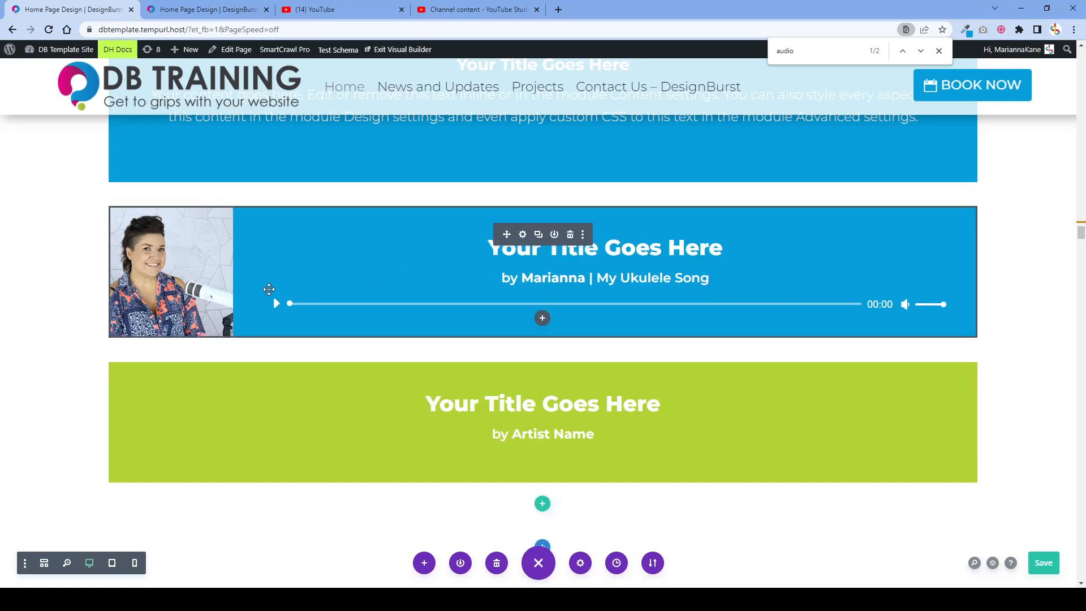
mouse_move(555, 342)
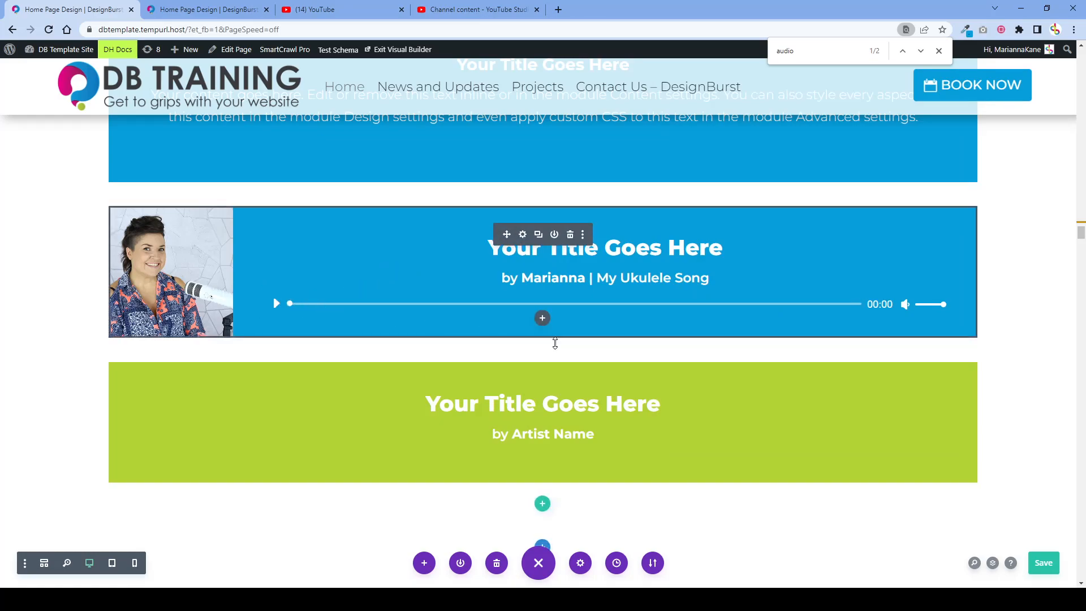